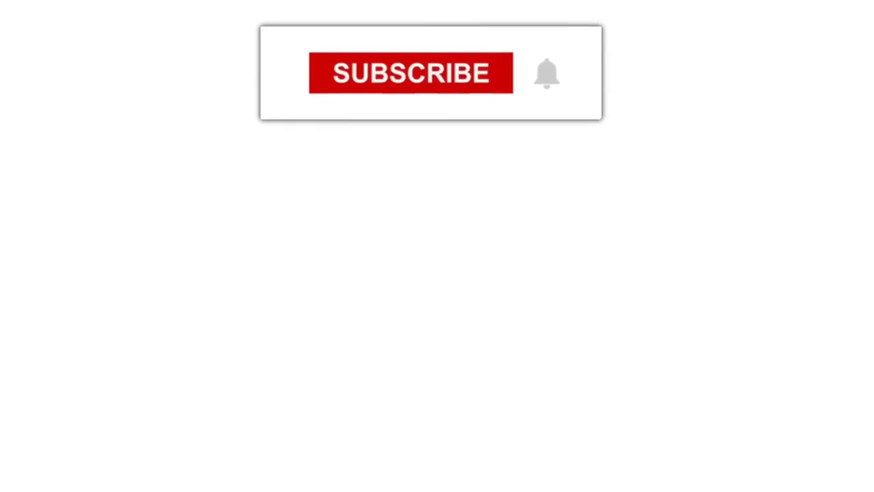
Play the outro so the button turns SUBSCRIBED and 'Daily Drawing Tutorials' appears below.
{"action": "left_click", "coordinate": [410, 74]}
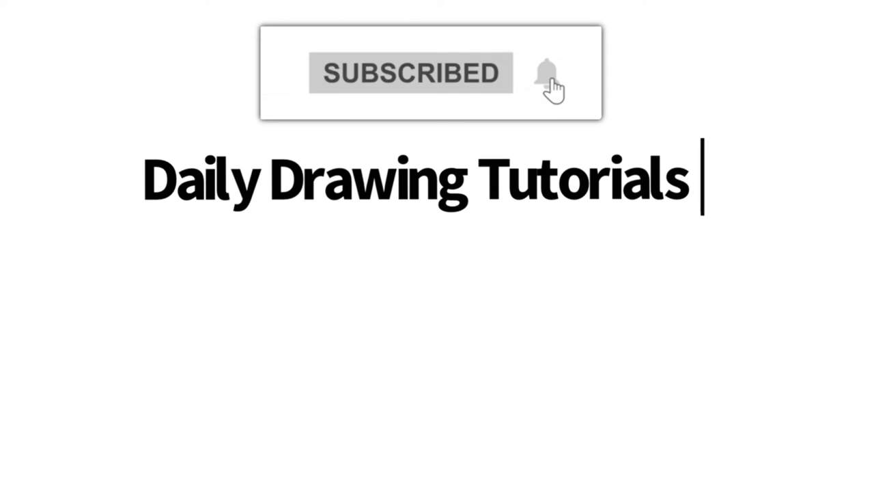